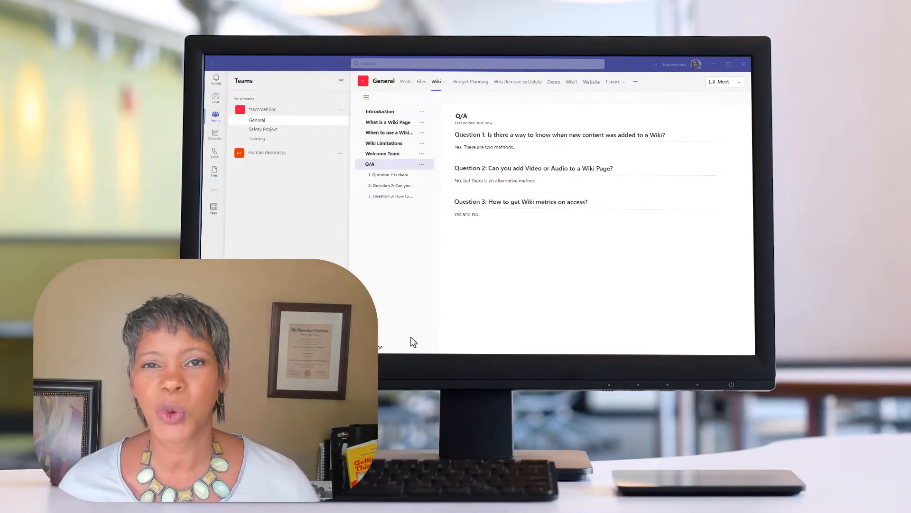
Show the Q/A page from the Wiki tab's page list.
click(381, 111)
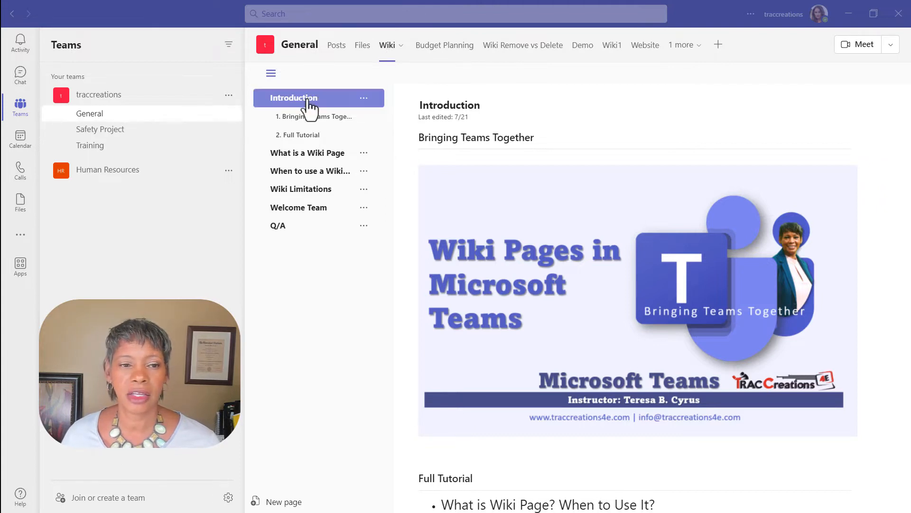
mouse_move(314, 116)
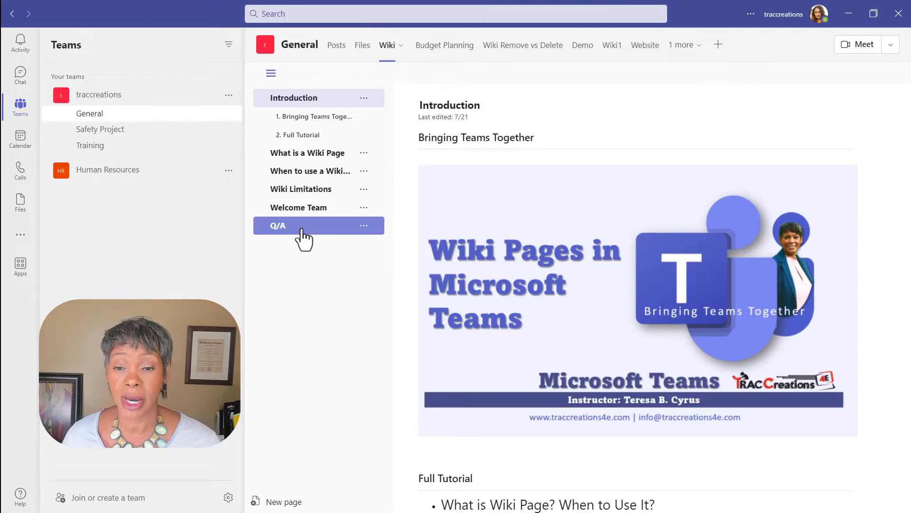
click(278, 226)
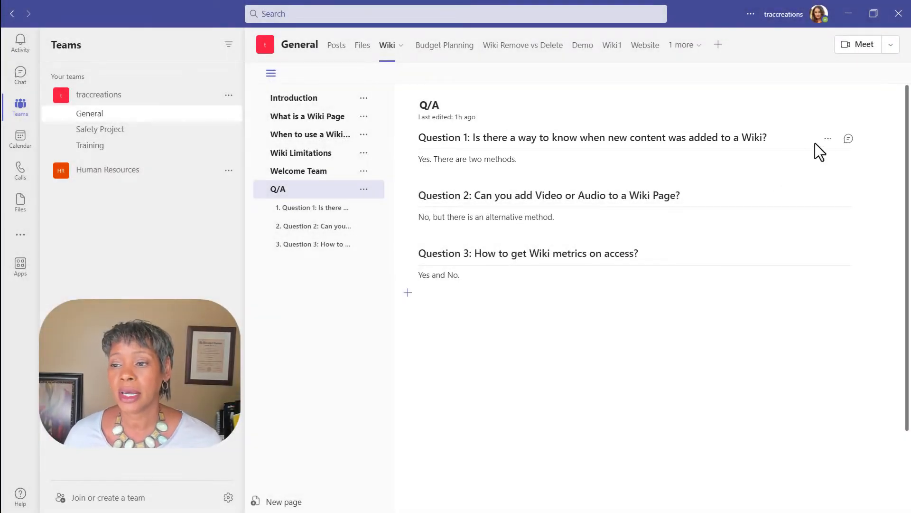
mouse_move(848, 138)
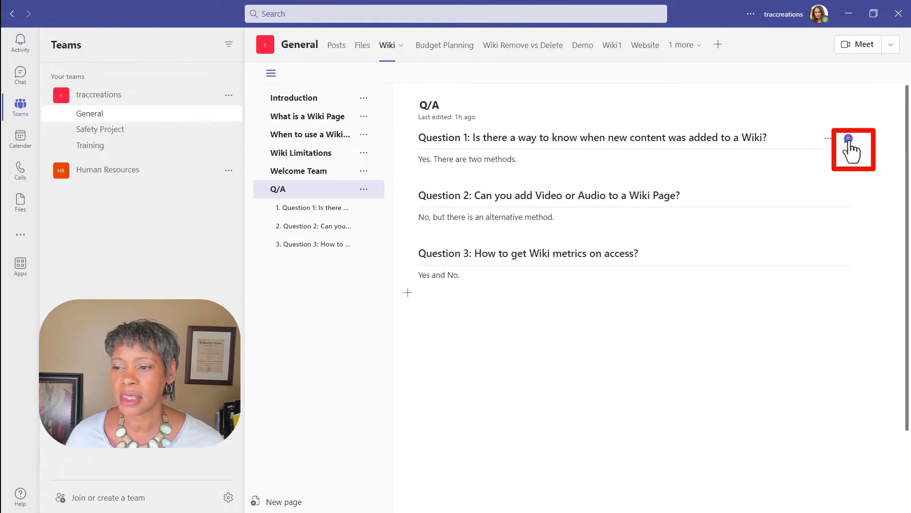
click(854, 148)
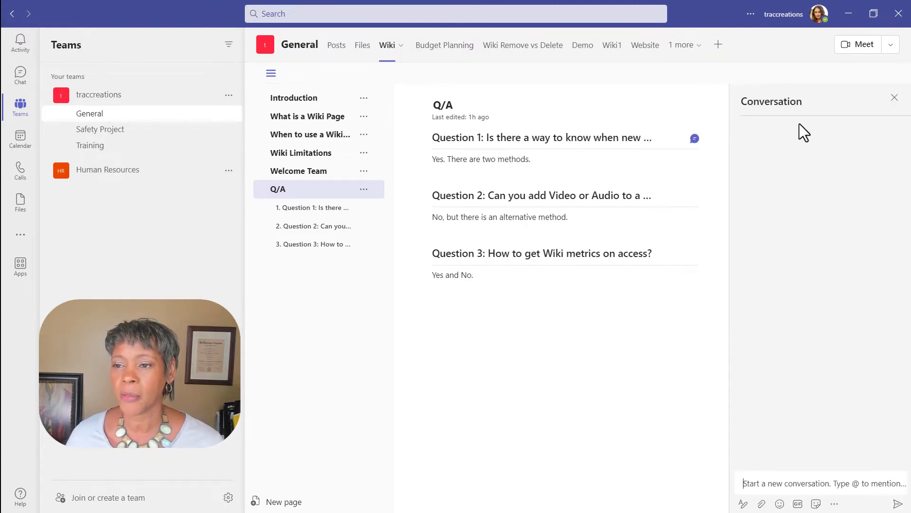
click(820, 483)
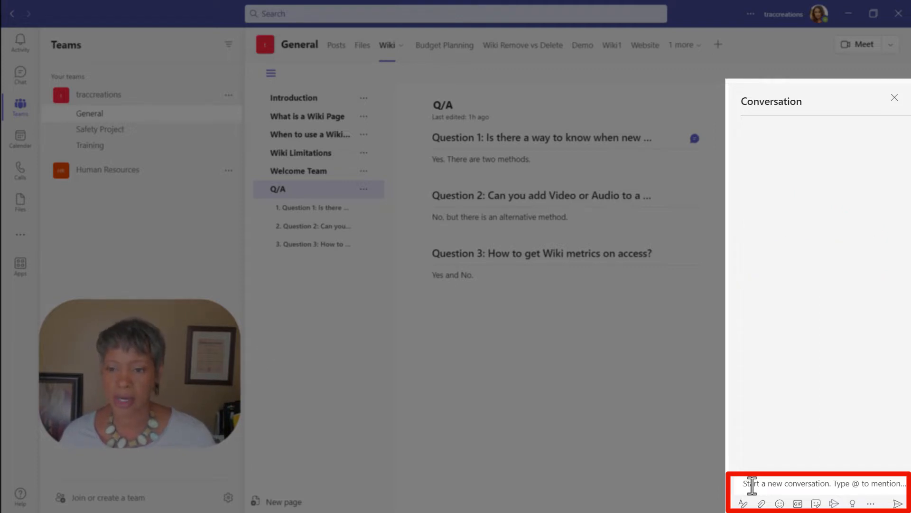
text(@)
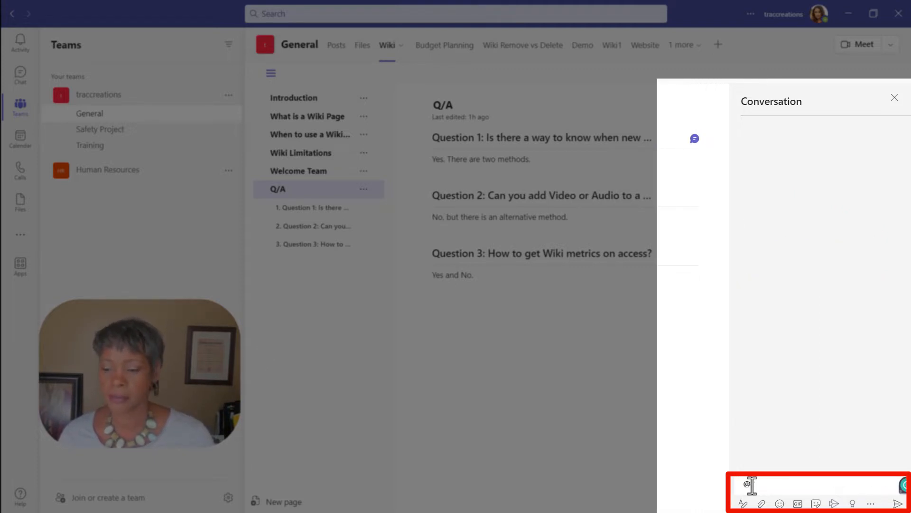
text(Team)
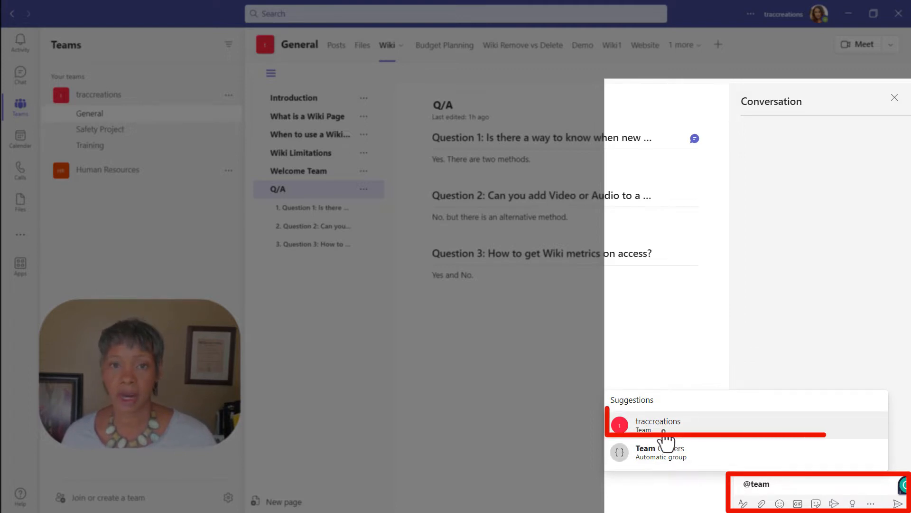
click(657, 425)
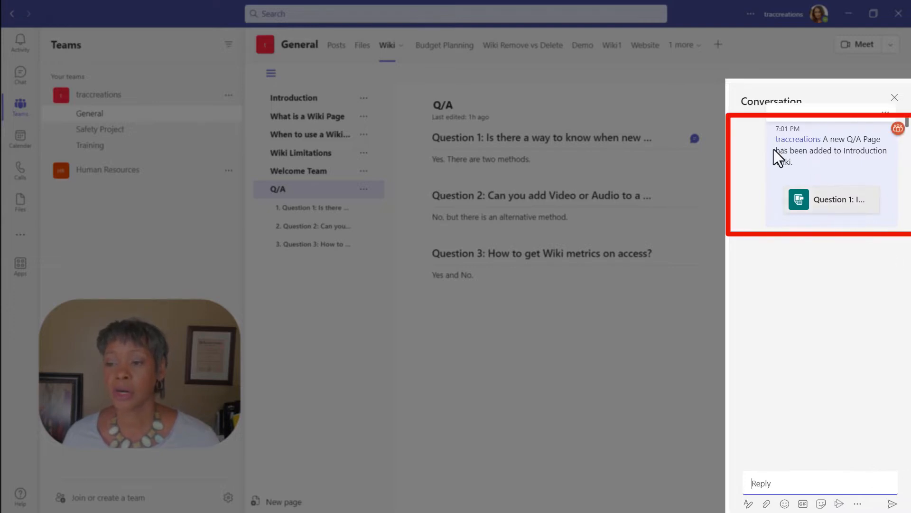
mouse_move(865, 168)
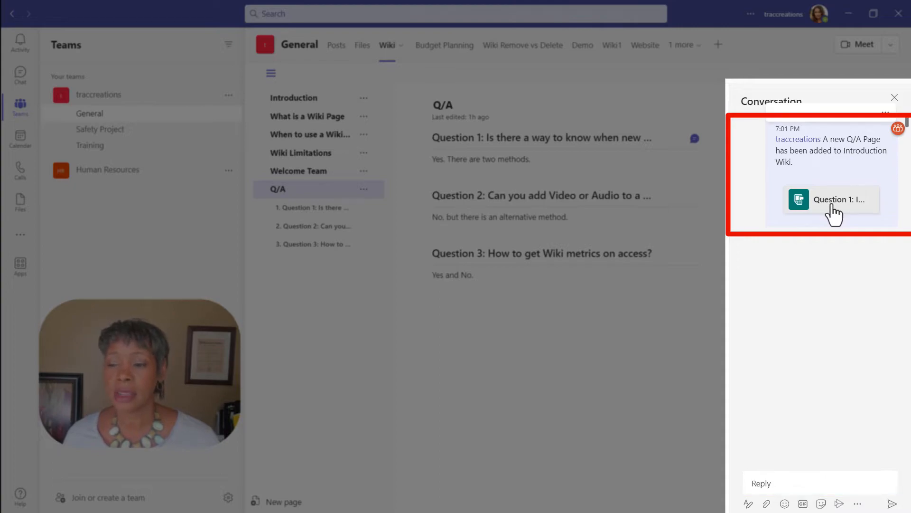
click(832, 199)
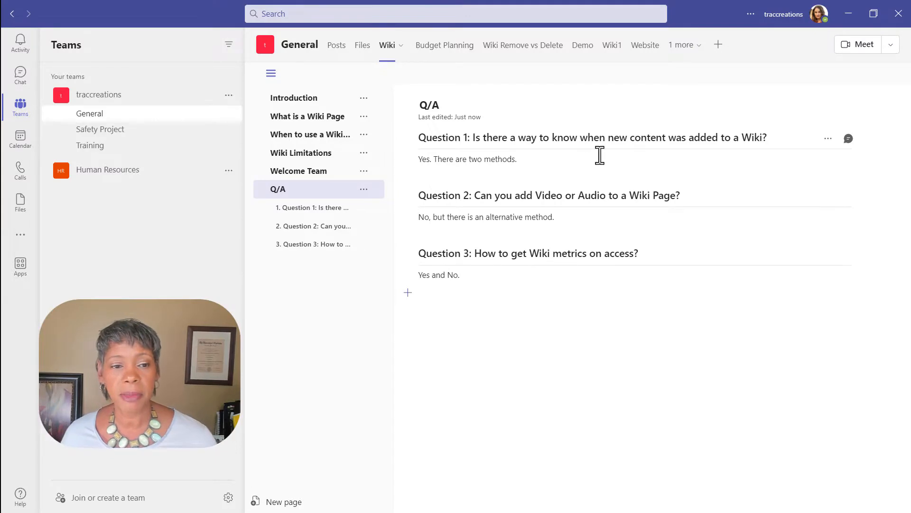
mouse_move(594, 158)
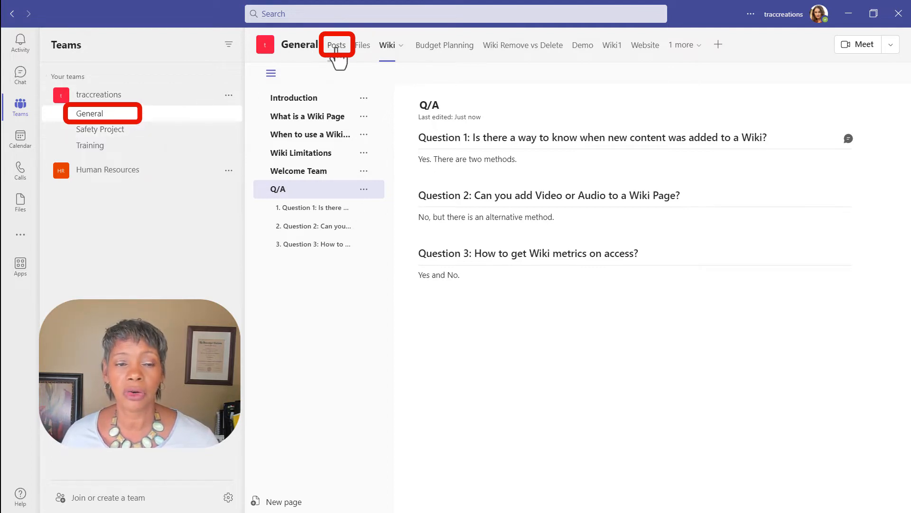
Pin the Q/A announcement message in the channel's Posts and confirm it.
click(337, 45)
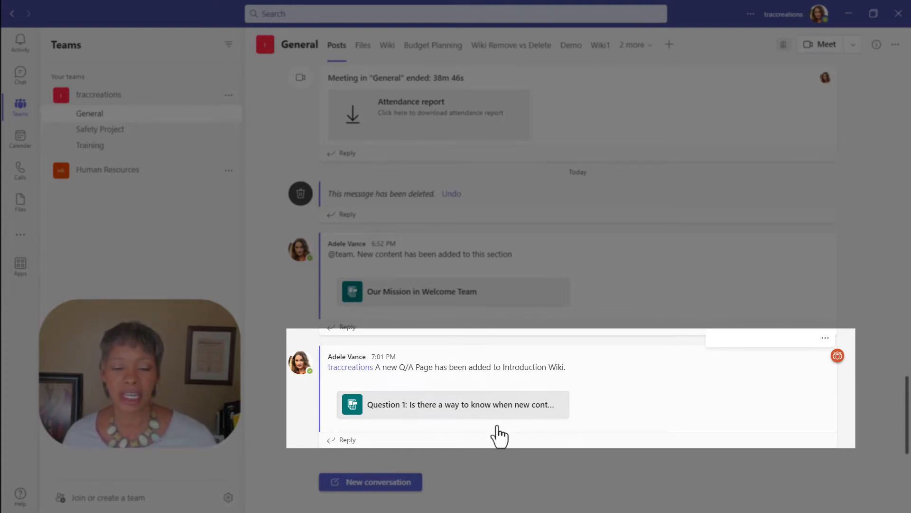
mouse_move(820, 371)
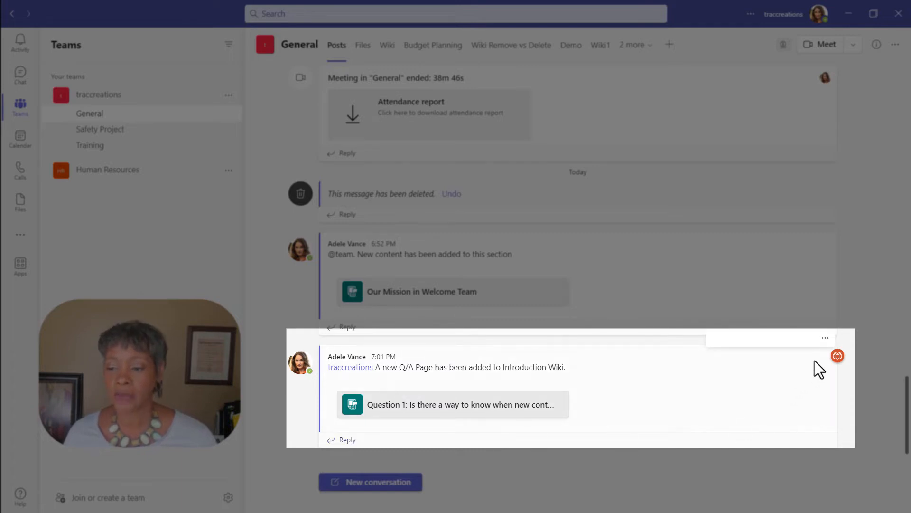
click(825, 338)
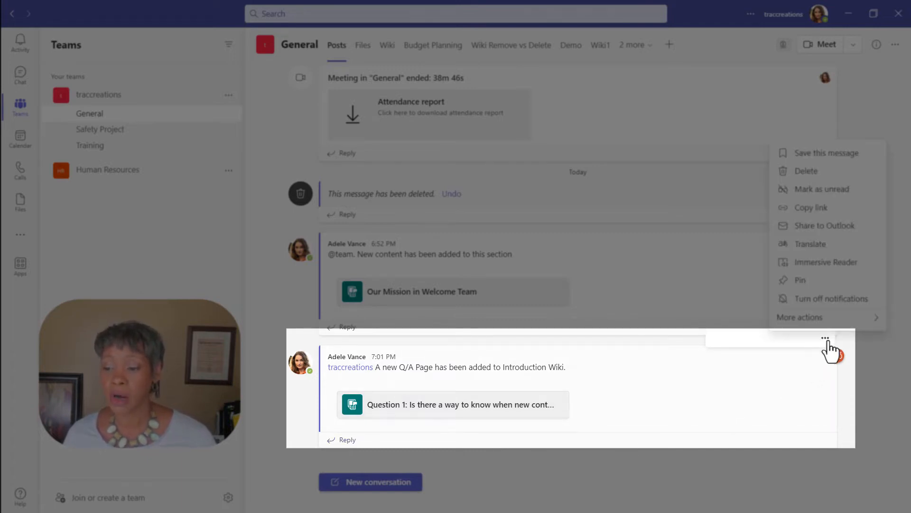
mouse_move(805, 280)
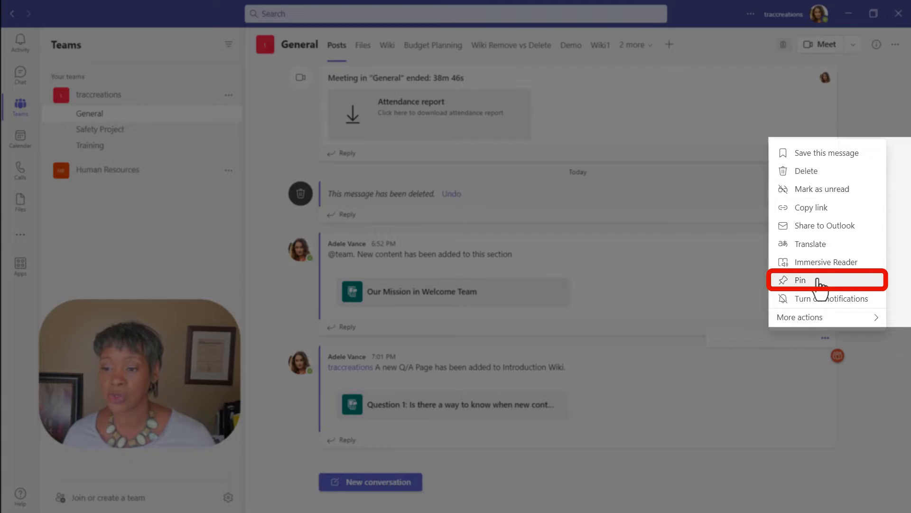
click(801, 279)
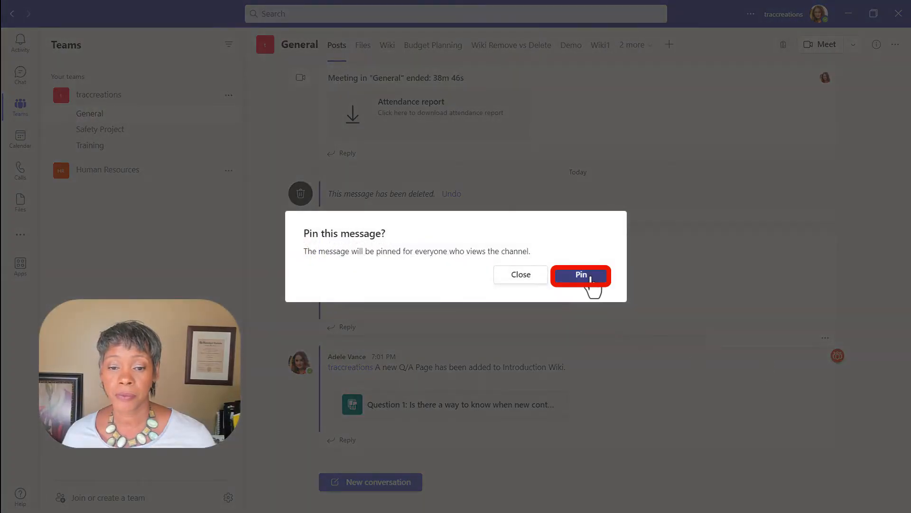
click(580, 275)
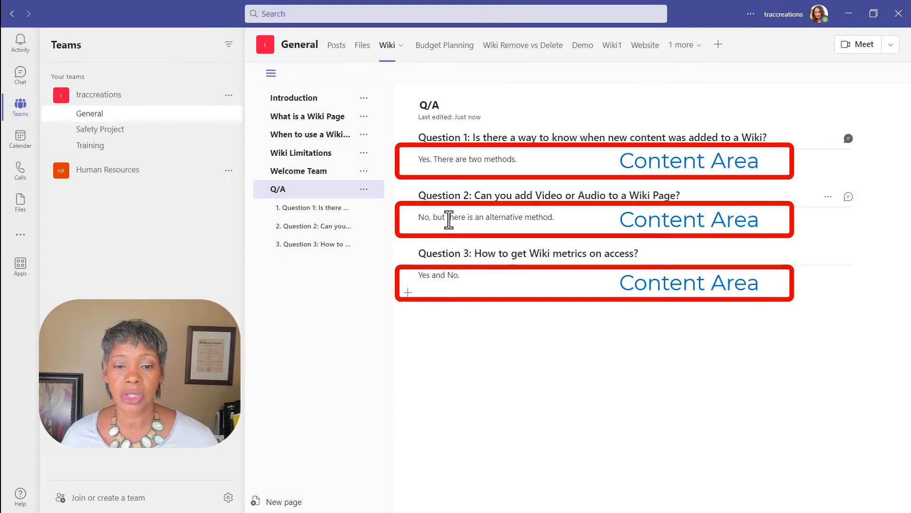
Start editing the Question 2 answer text on the Q/A wiki page.
click(449, 217)
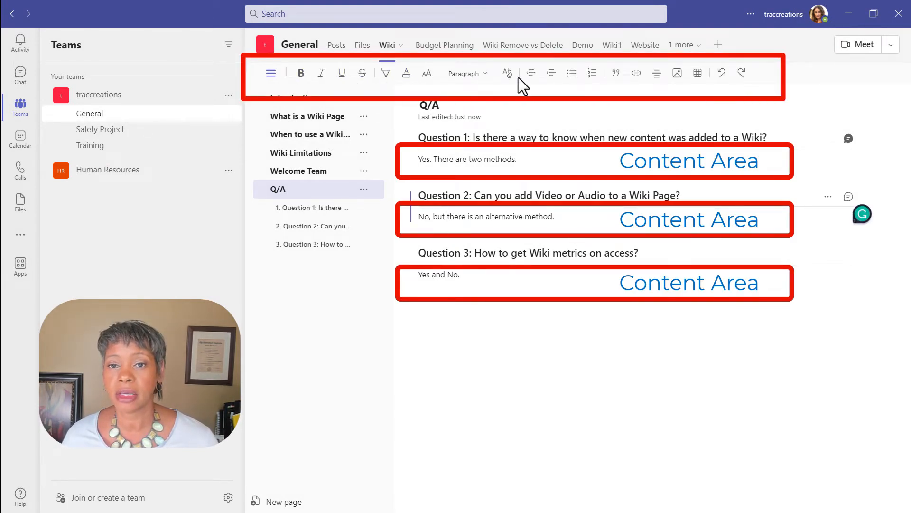
mouse_move(572, 73)
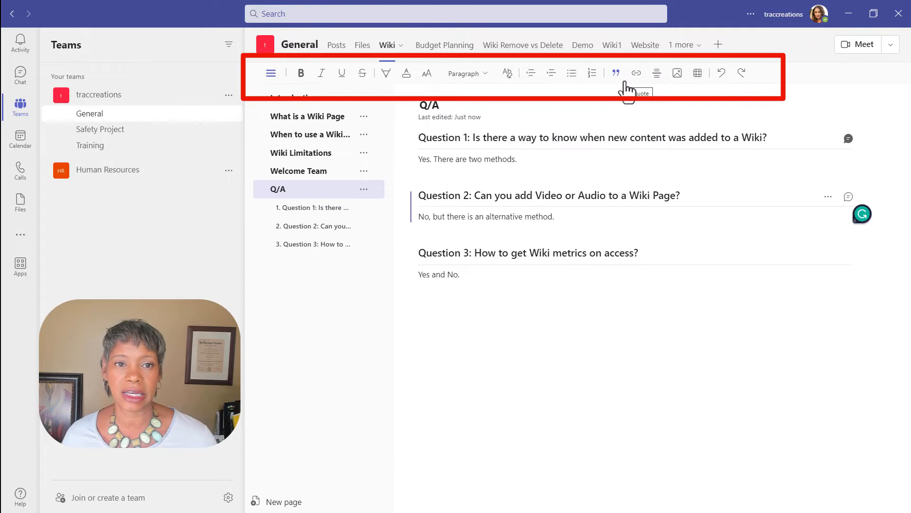
mouse_move(677, 74)
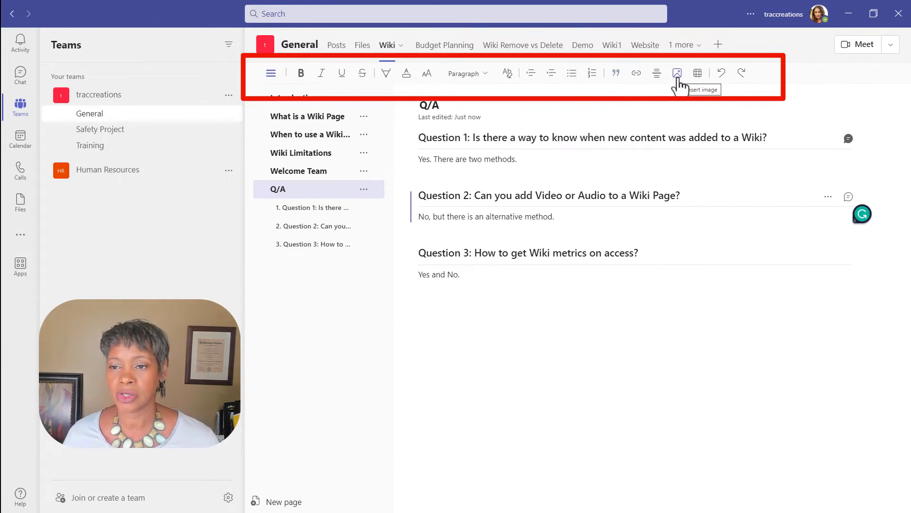
mouse_move(697, 72)
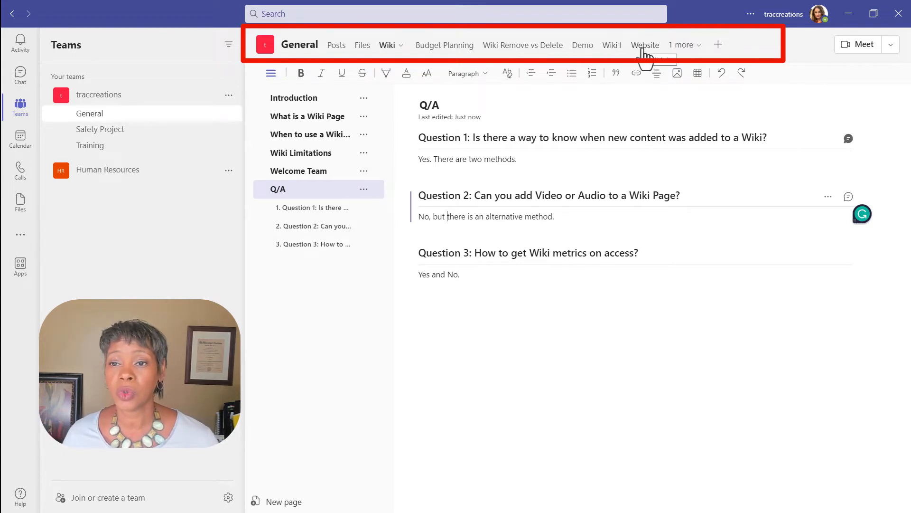
View the Website tab's YouTube channel, then bring up the Add a tab gallery.
click(644, 45)
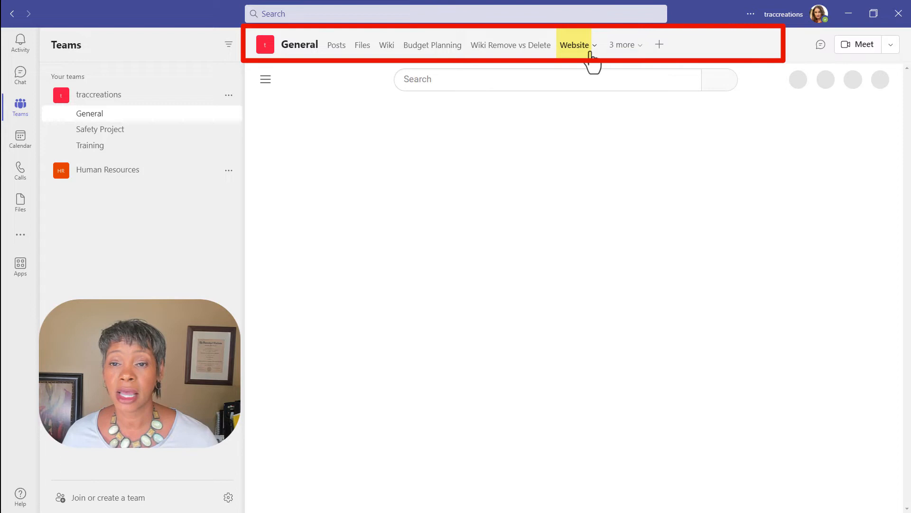
click(574, 45)
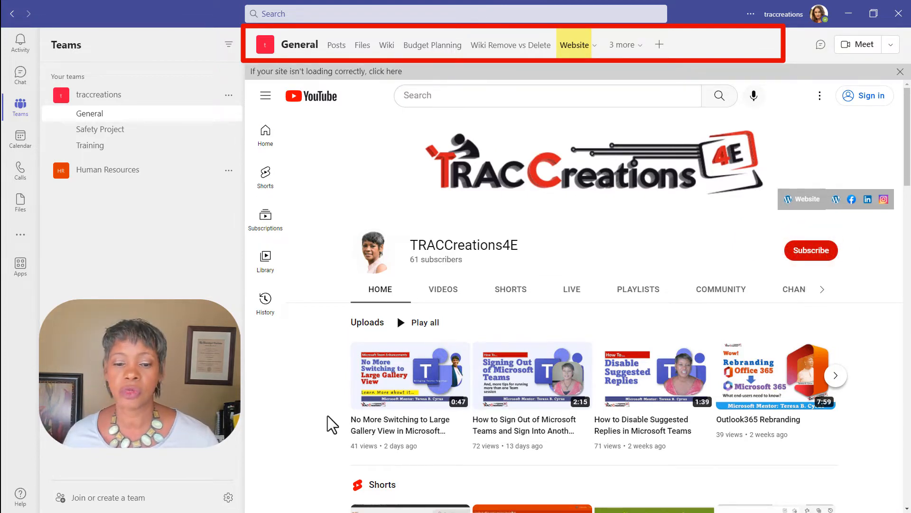
mouse_move(360, 410)
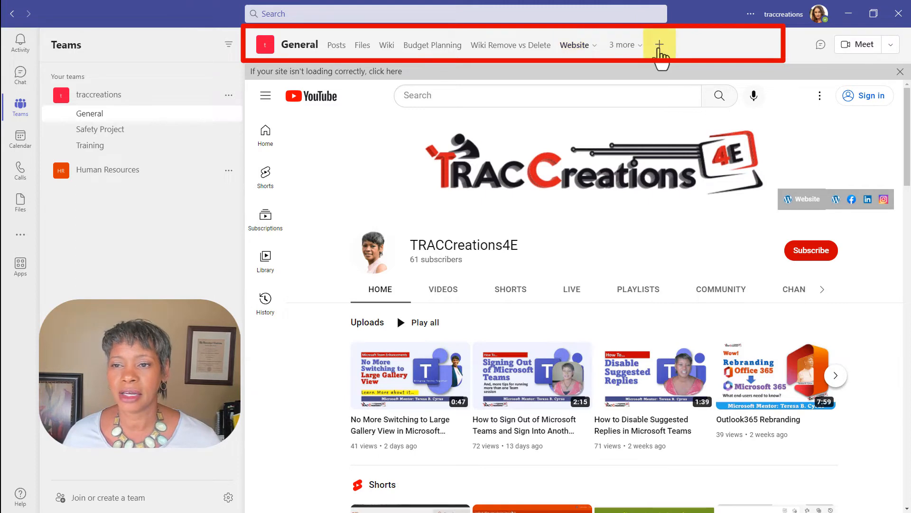
click(660, 44)
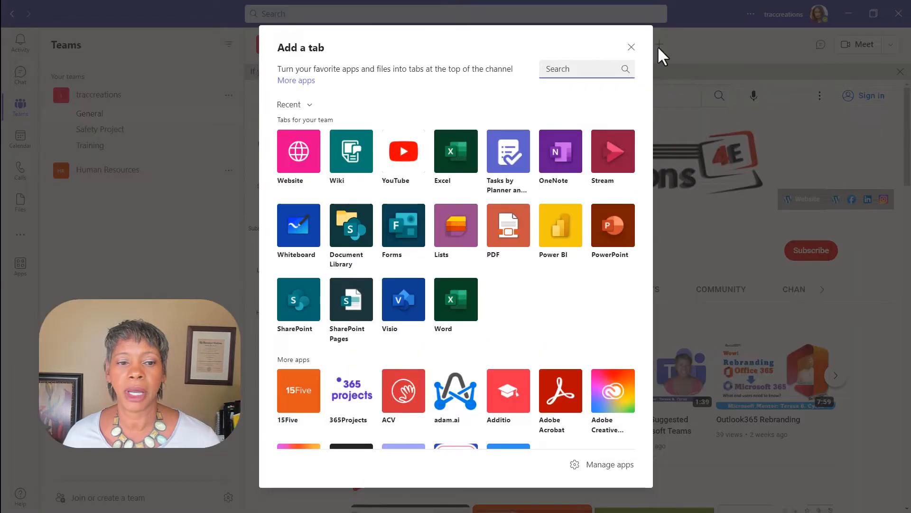
Back out of the duplicate Website tab setup, returning to the existing Website tab.
click(298, 151)
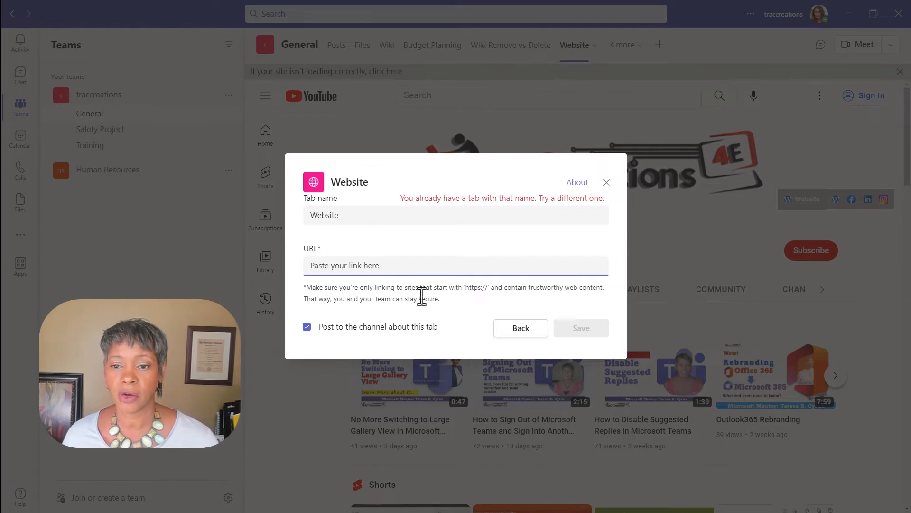
click(605, 182)
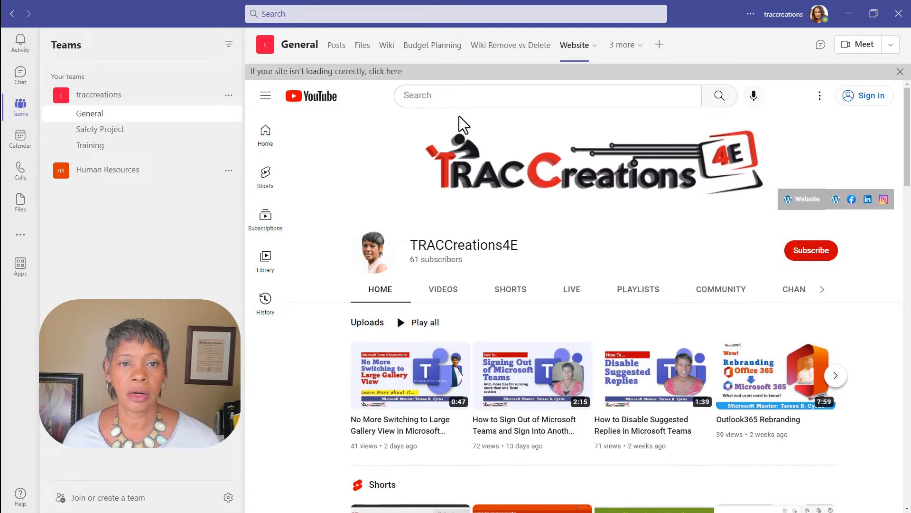
Move from the Wiki tab to Files and reveal the Open in SharePoint option.
click(388, 45)
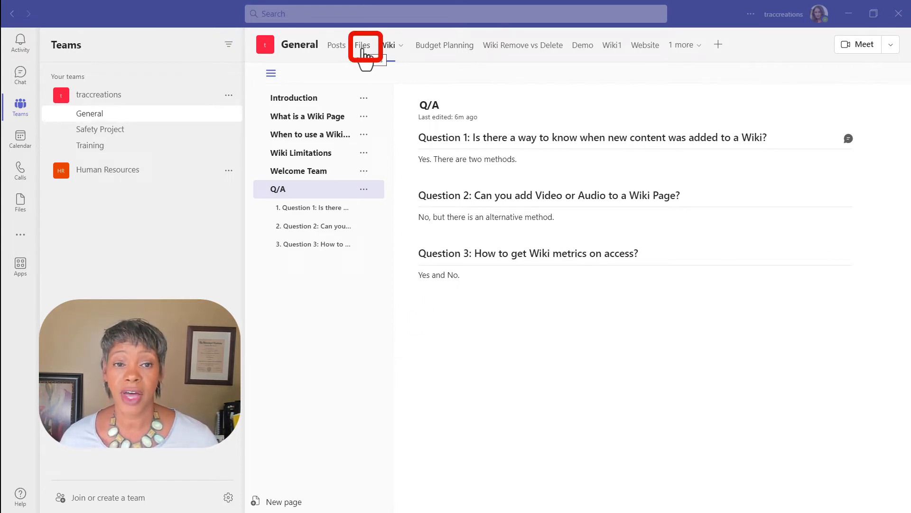
click(363, 44)
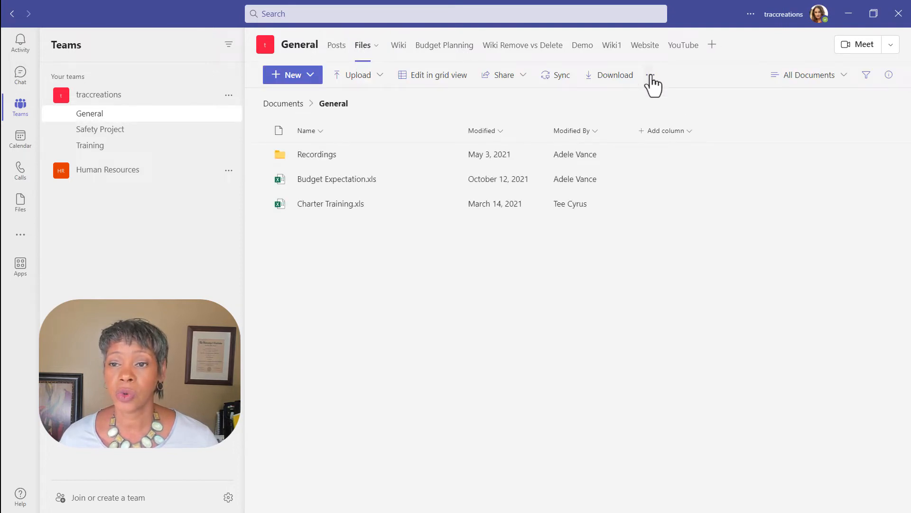
click(650, 75)
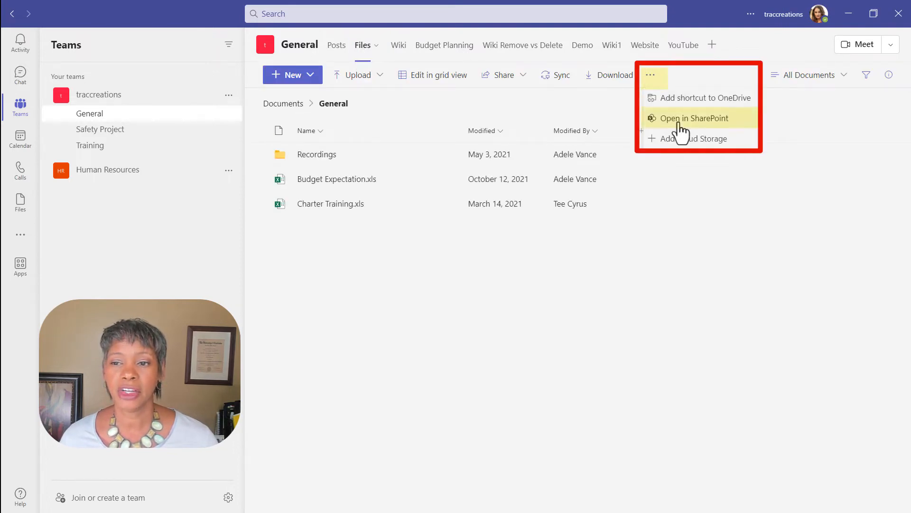
View the channel files in SharePoint with the details pane, then list the site contents.
click(693, 118)
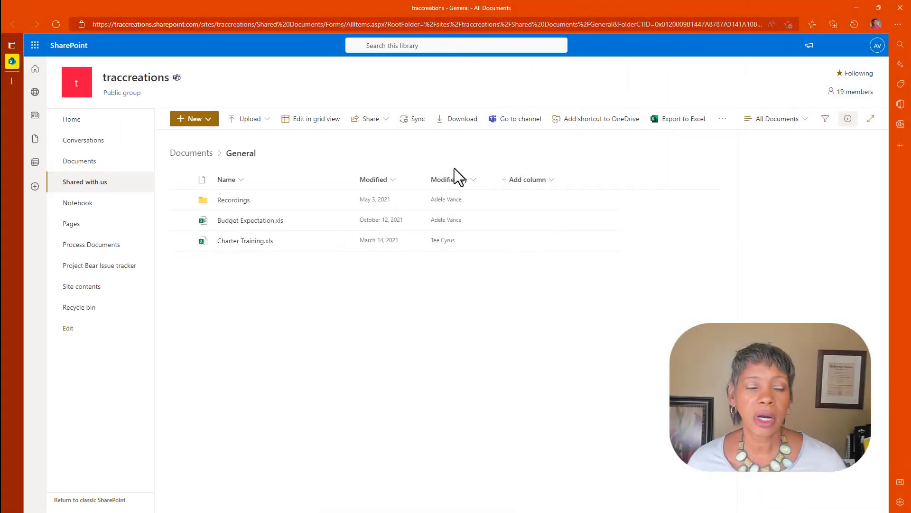
click(847, 118)
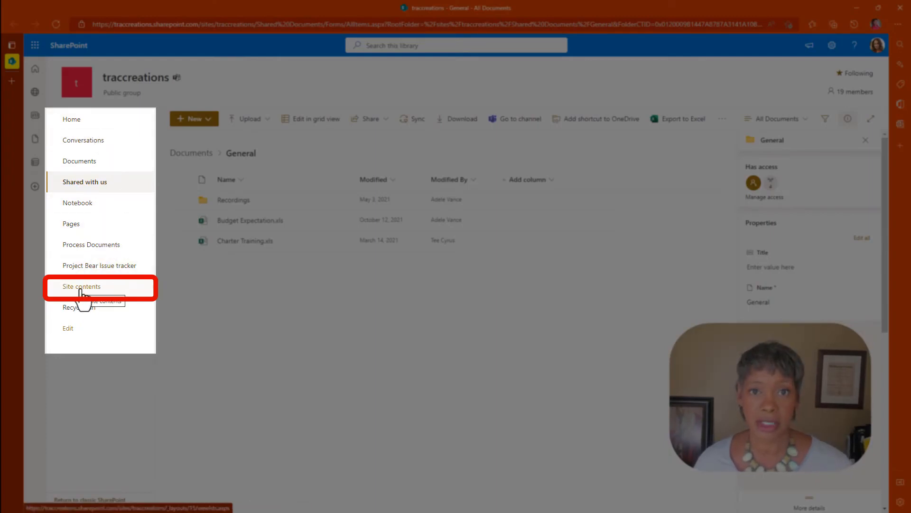
click(82, 286)
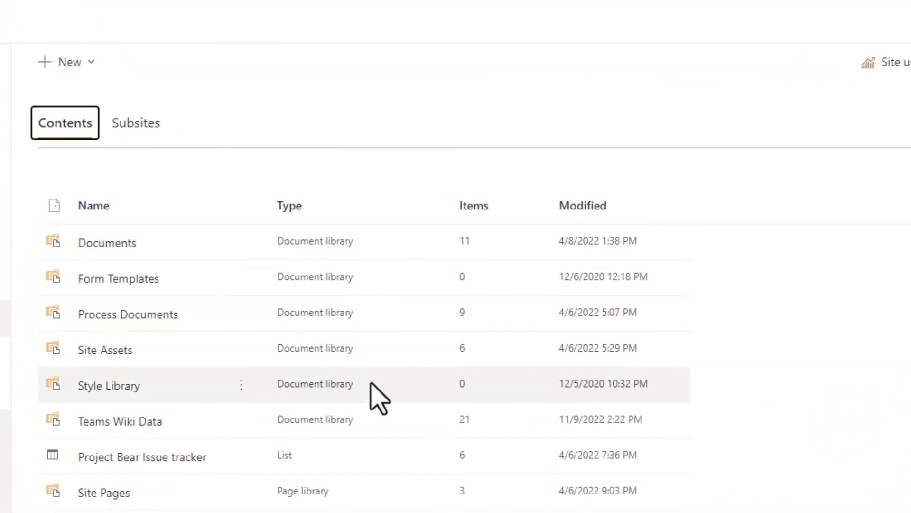
mouse_move(378, 349)
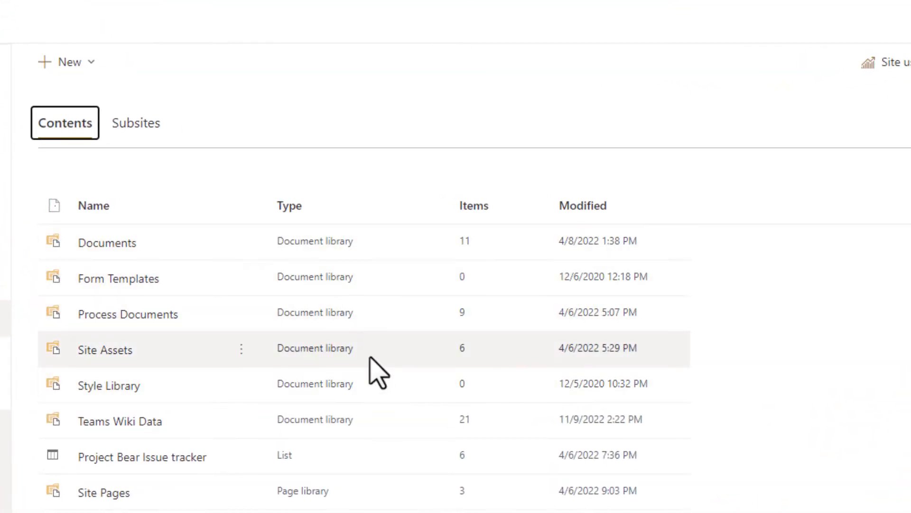
click(119, 421)
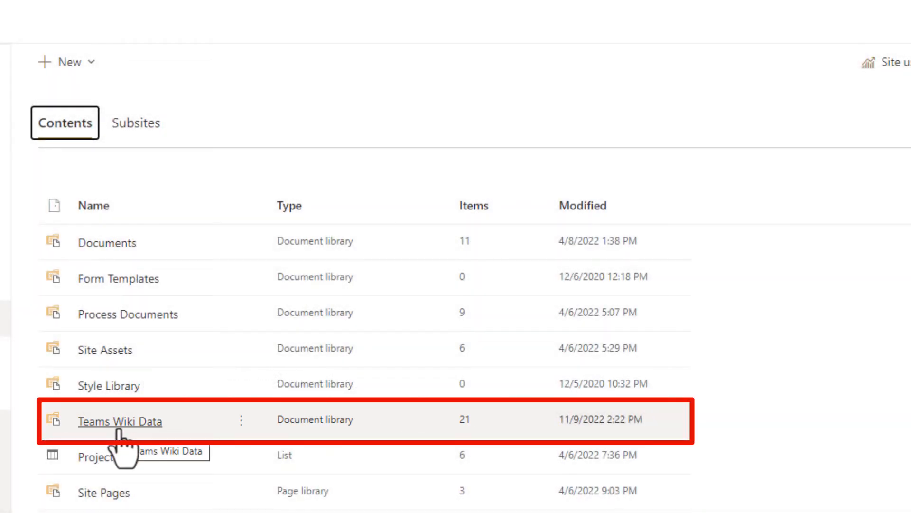
Open the Teams Wiki Data library's General folder of .mht pages and images.
click(119, 421)
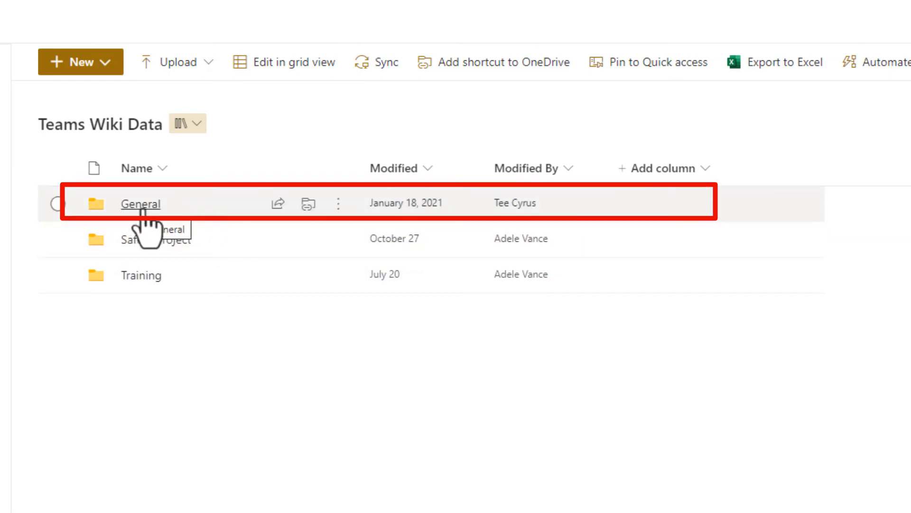
click(140, 204)
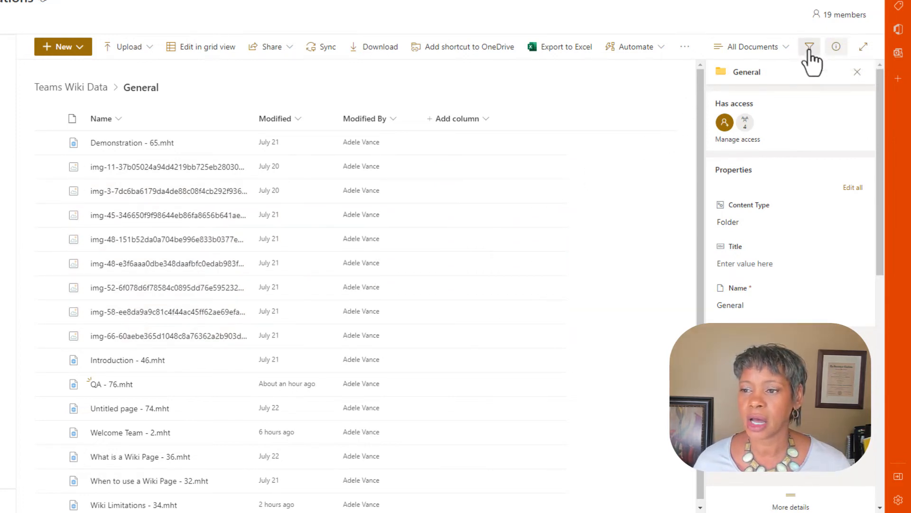
Filter the General folder by Type to show only the eight mht files.
click(809, 47)
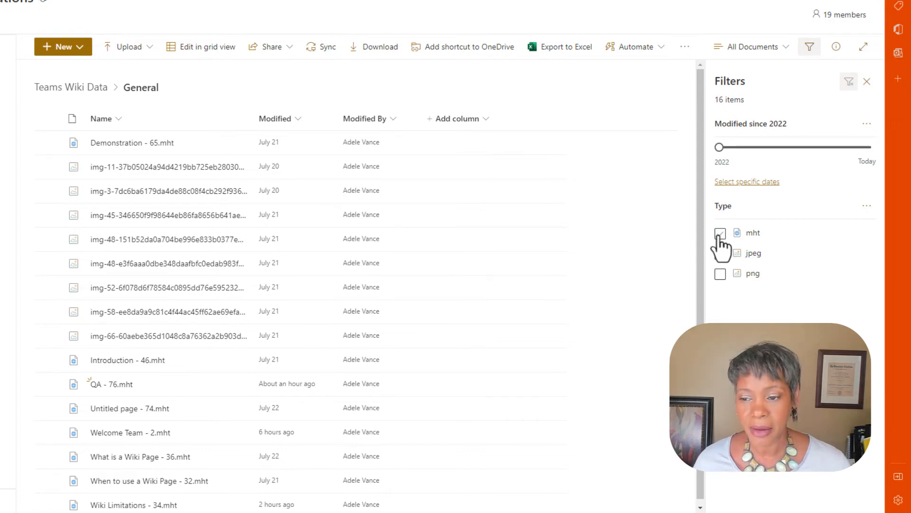
click(720, 232)
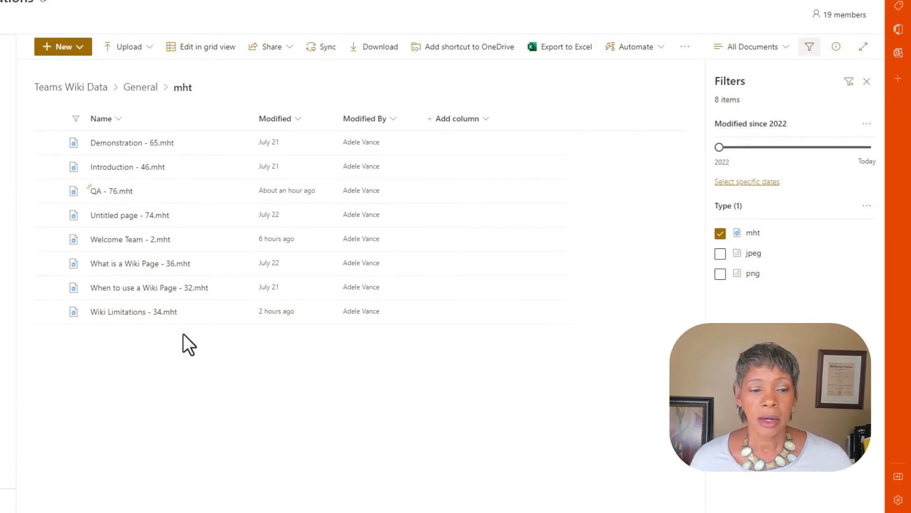
mouse_move(132, 142)
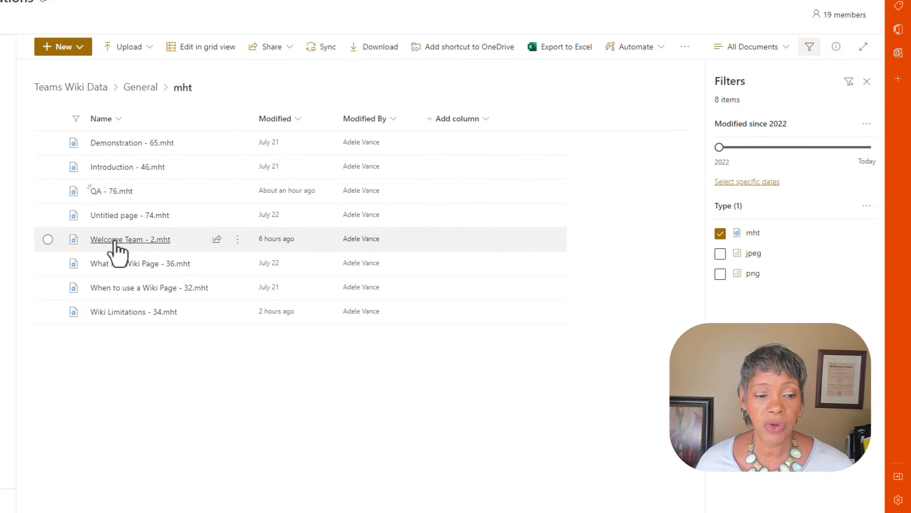
mouse_move(130, 239)
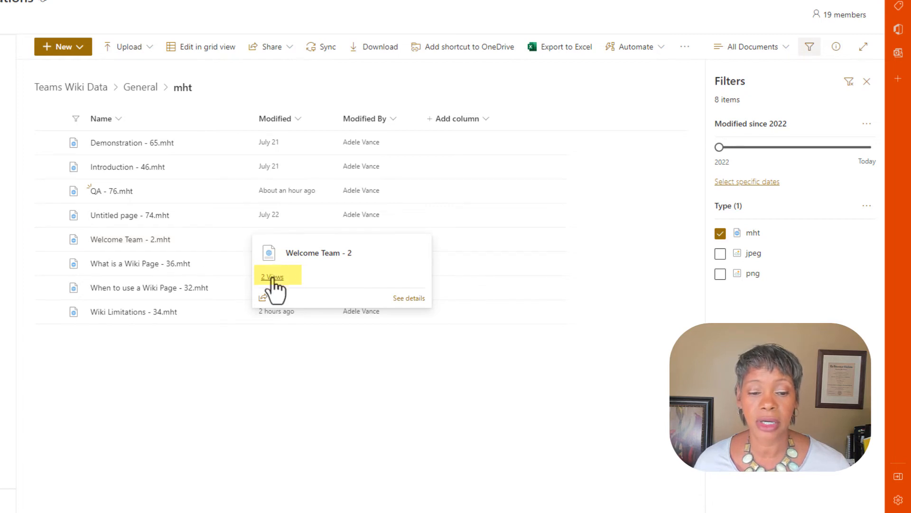
click(272, 276)
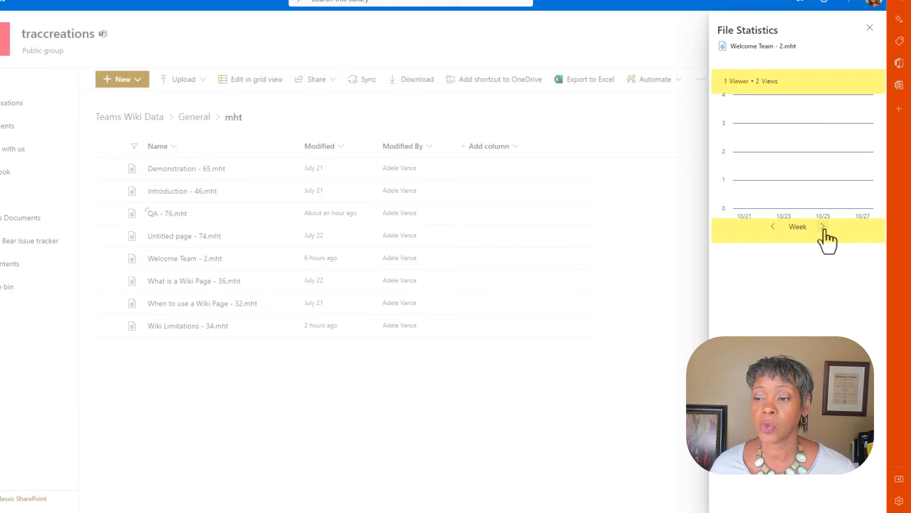
click(822, 227)
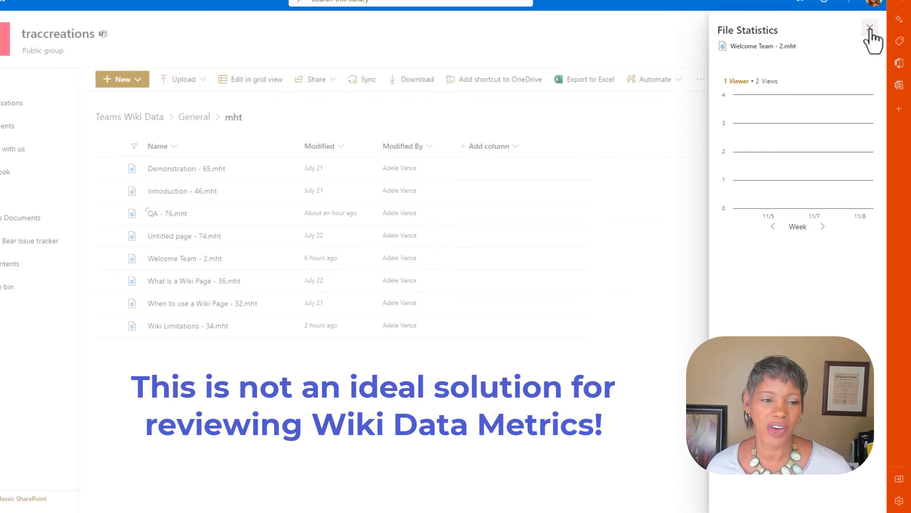
click(871, 27)
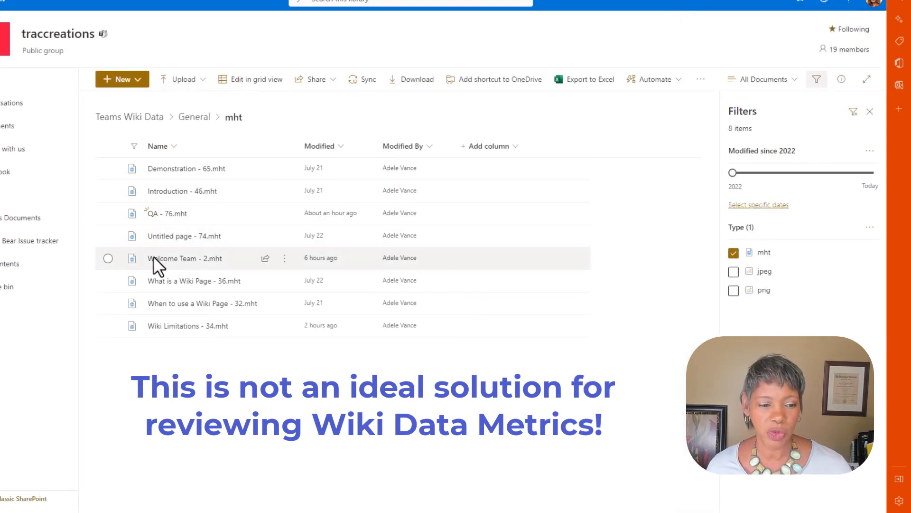
mouse_move(188, 326)
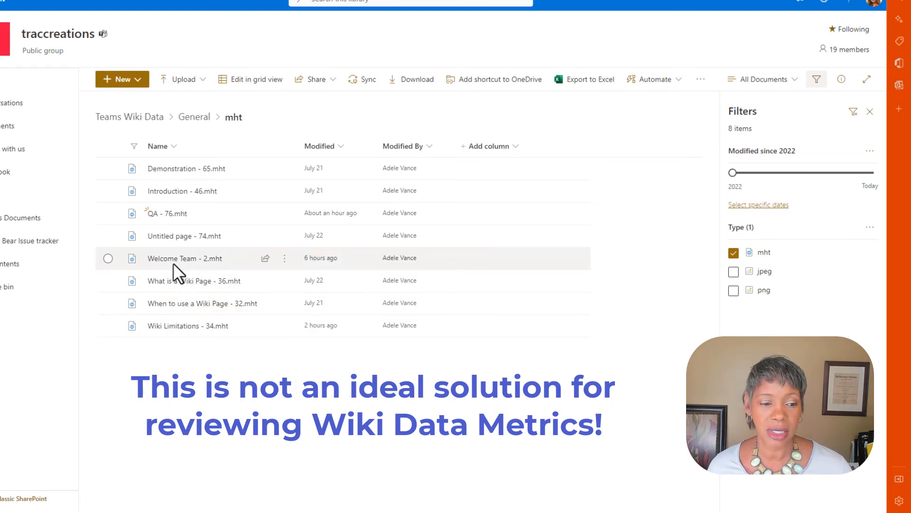
mouse_move(184, 235)
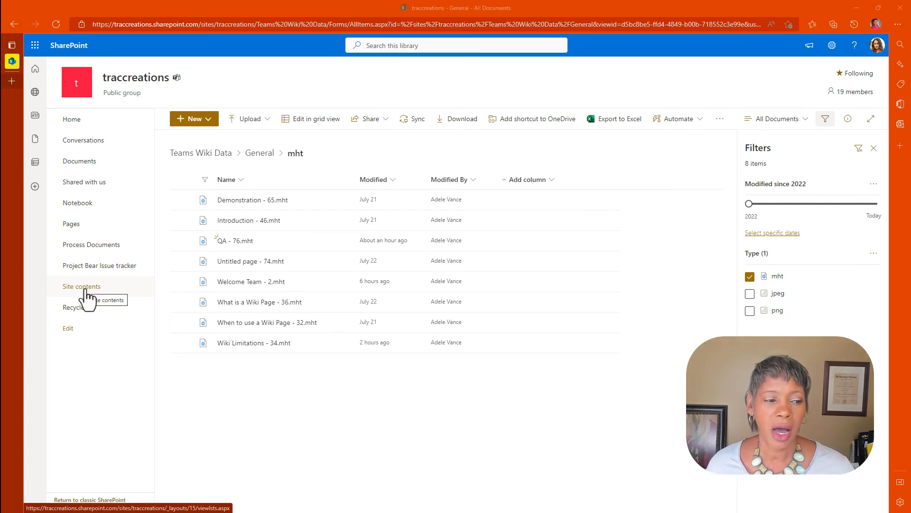
View Site usage analytics from Site contents with Overall traffic set to the last 90 days.
click(81, 286)
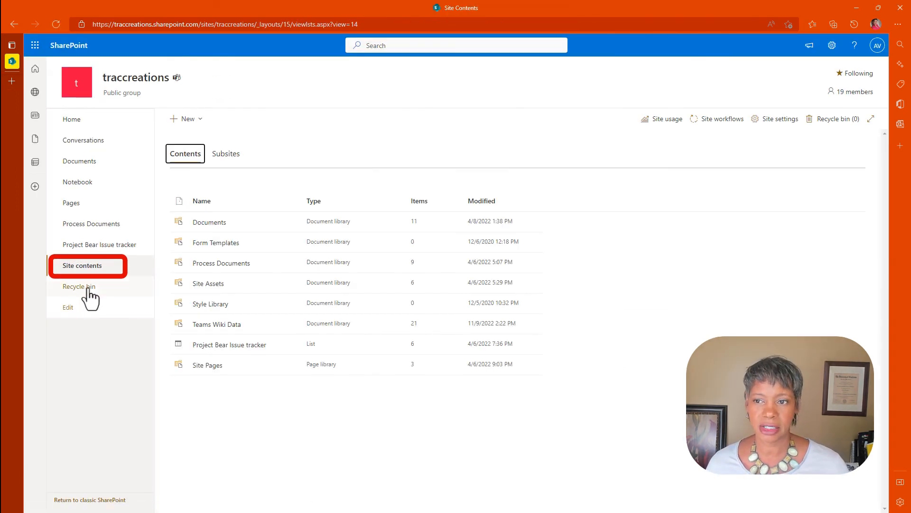
mouse_move(664, 118)
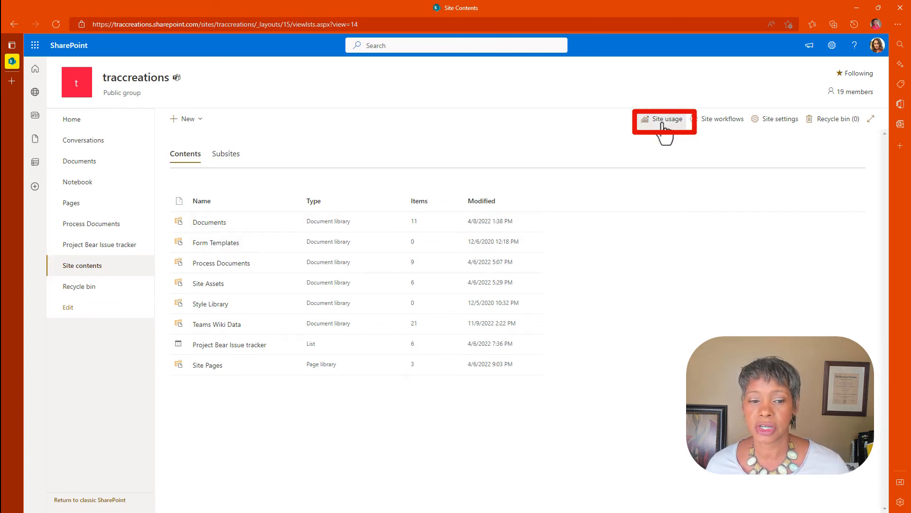
click(664, 119)
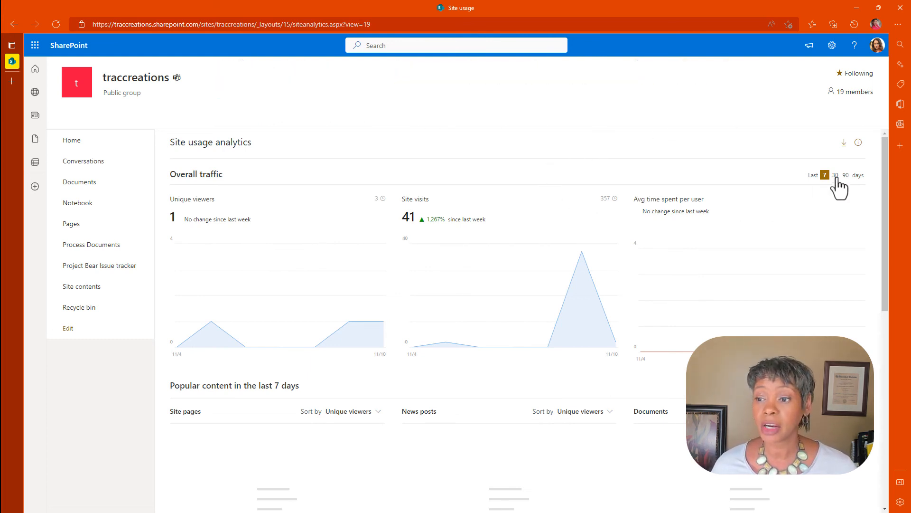
click(846, 175)
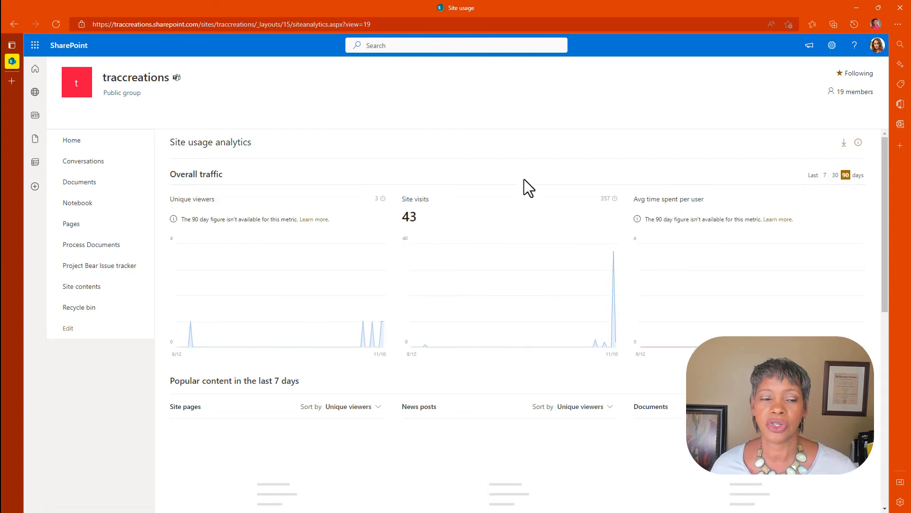
scroll(down, 3)
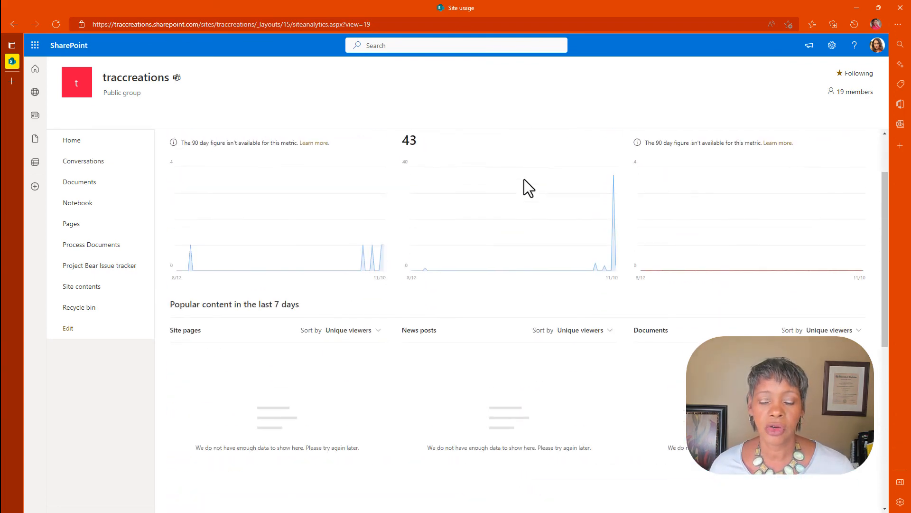